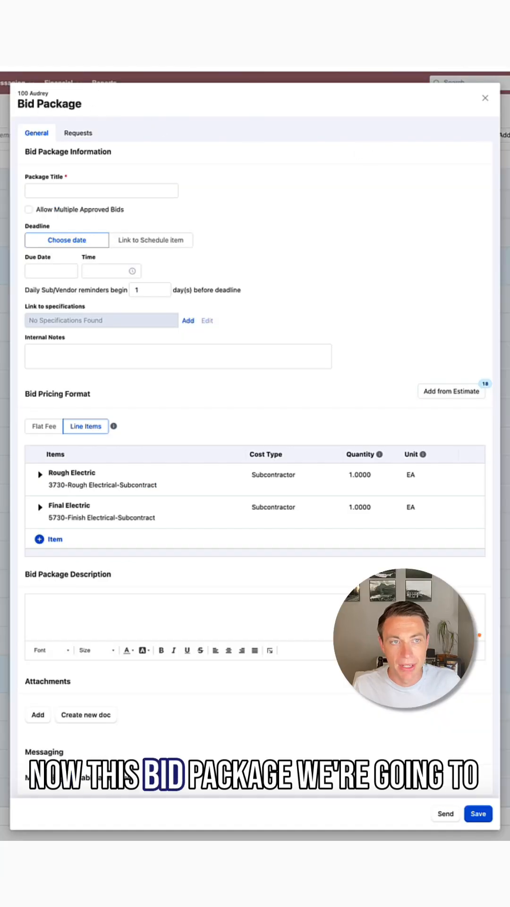
Enter ELECTRIC as the bid package title.
{"action": "left_click", "coordinate": [101, 190]}
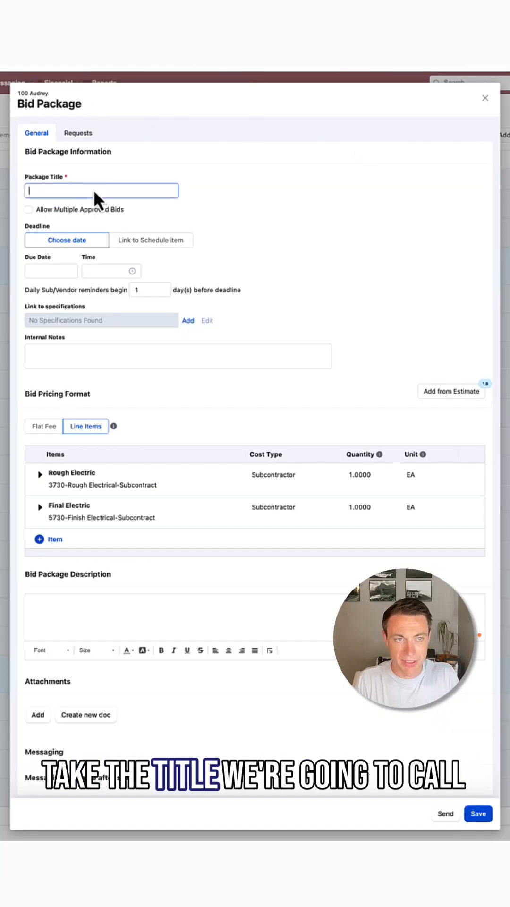
{"action": "type", "text": "ELECTRIC"}
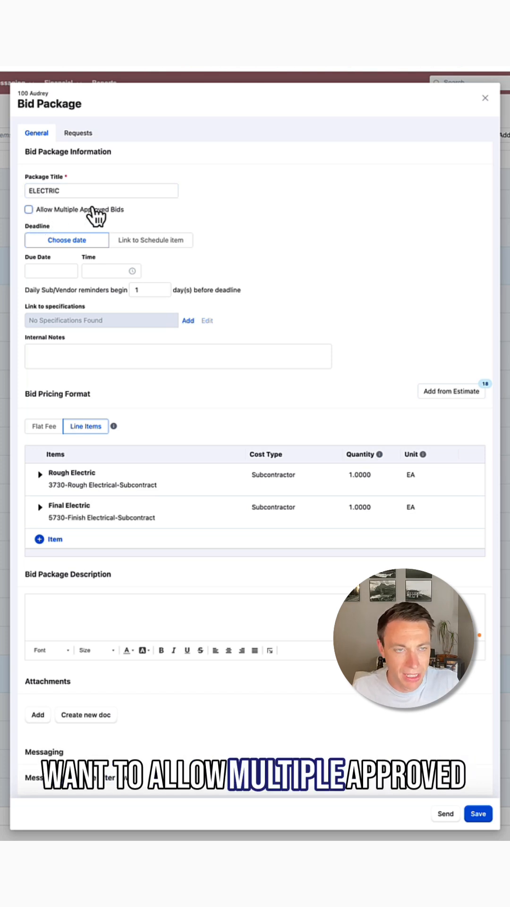
{"action": "mouse_move", "coordinate": [107, 226]}
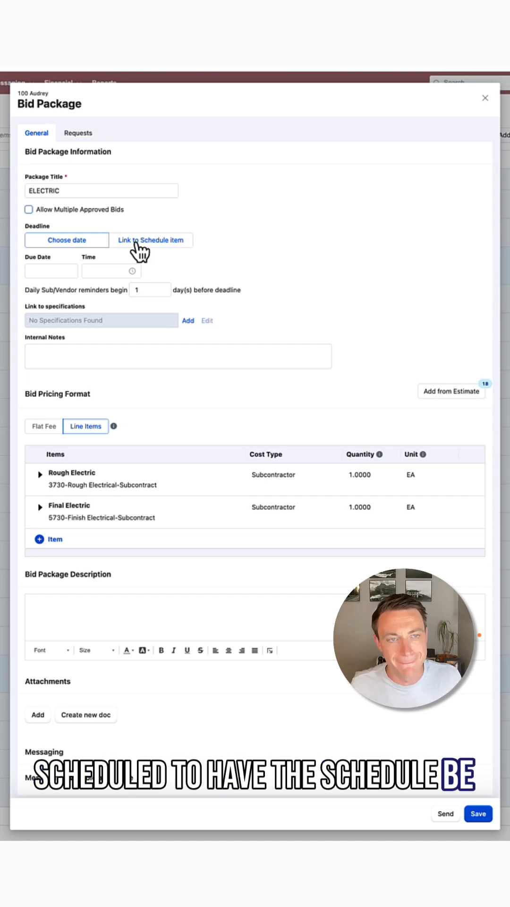
Link the deadline to A-Production Start, due 90 days before, giving Dec 9, 2025.
{"action": "left_click", "coordinate": [151, 239]}
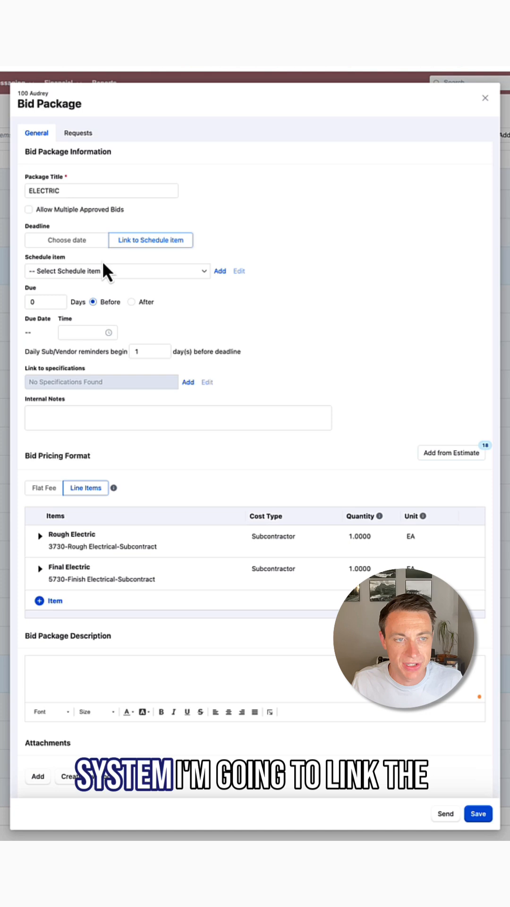
{"action": "left_click", "coordinate": [115, 271]}
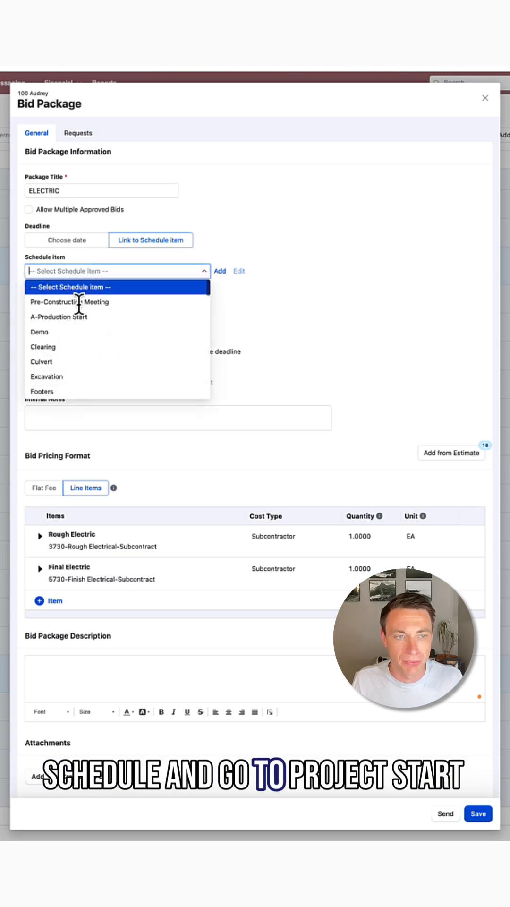
{"action": "left_click", "coordinate": [69, 301]}
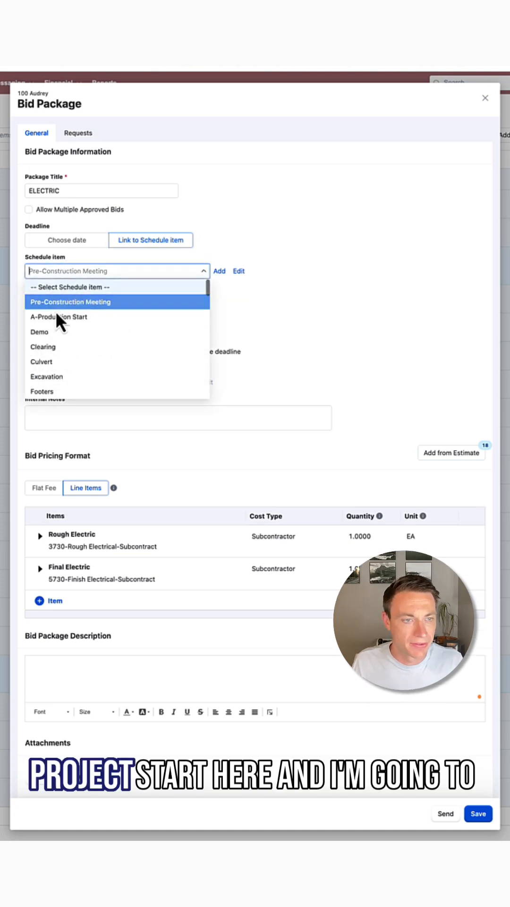
{"action": "left_click", "coordinate": [58, 316]}
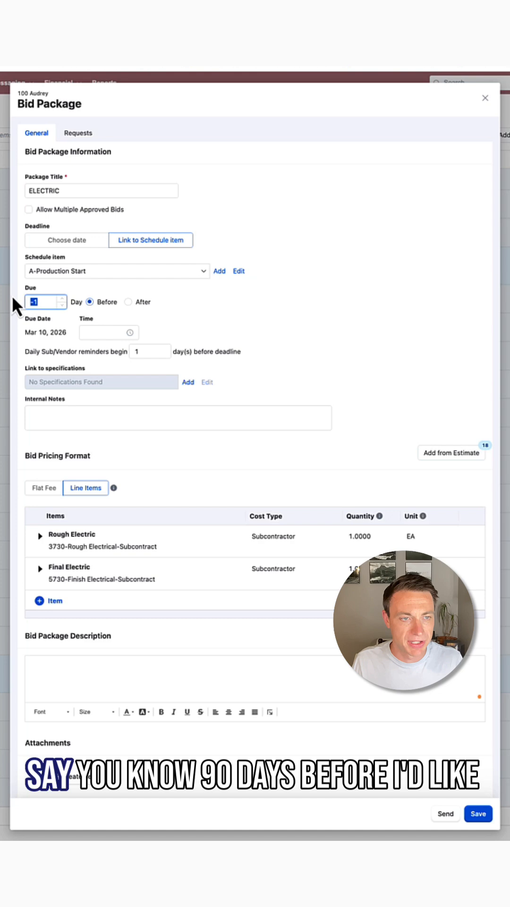
{"action": "type", "text": "90"}
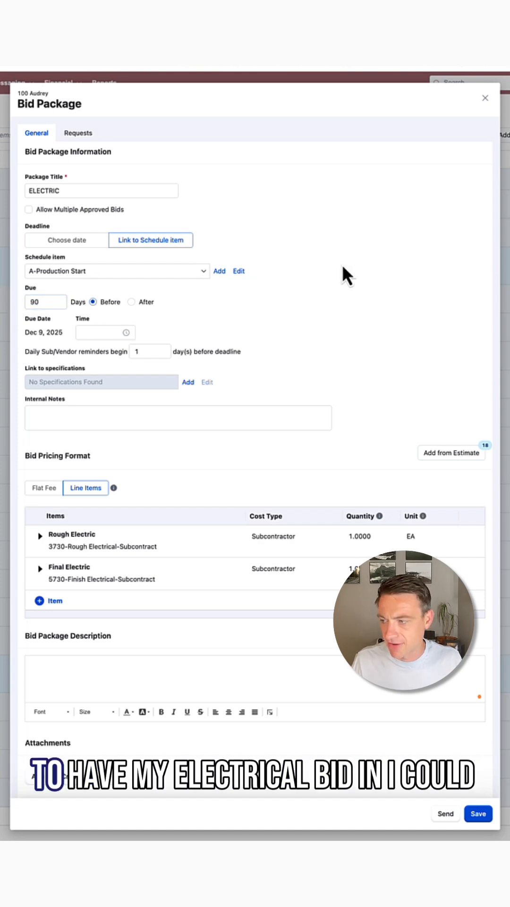
{"action": "left_click", "coordinate": [178, 417]}
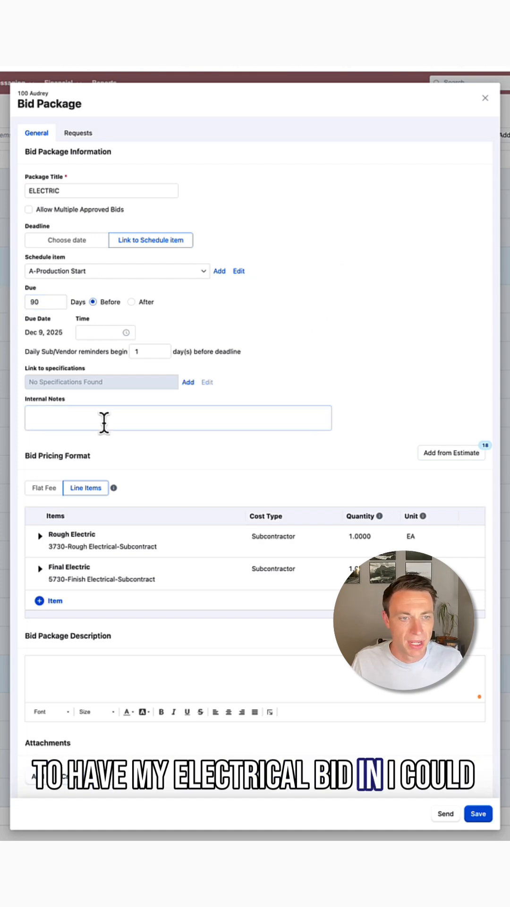
Review the Rough Electric and Final Electric line items and show the package's bid responses.
{"action": "scroll", "scroll_direction": "down", "scroll_amount": 3}
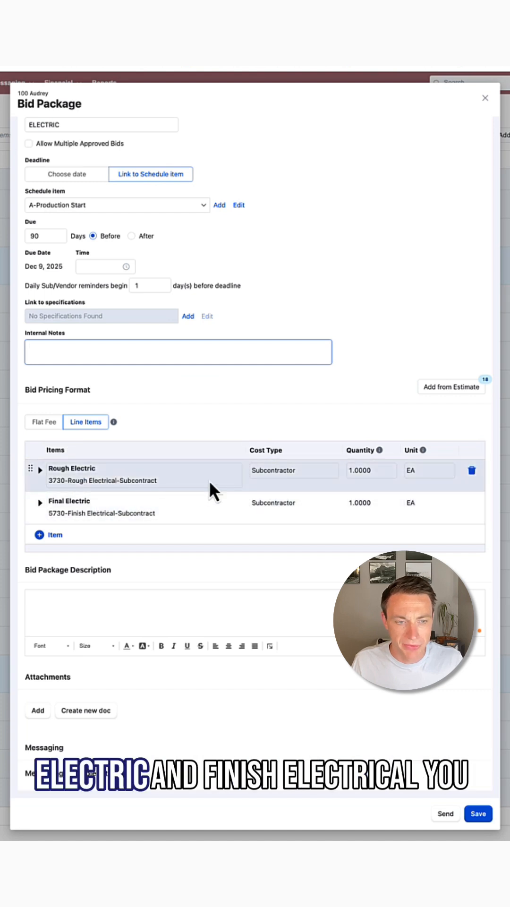
{"action": "mouse_move", "coordinate": [186, 506]}
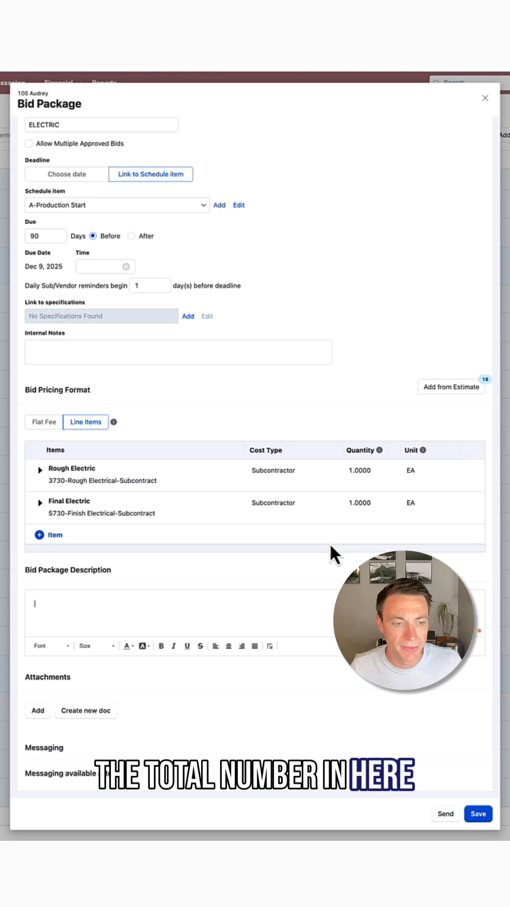
{"action": "left_click", "coordinate": [485, 97]}
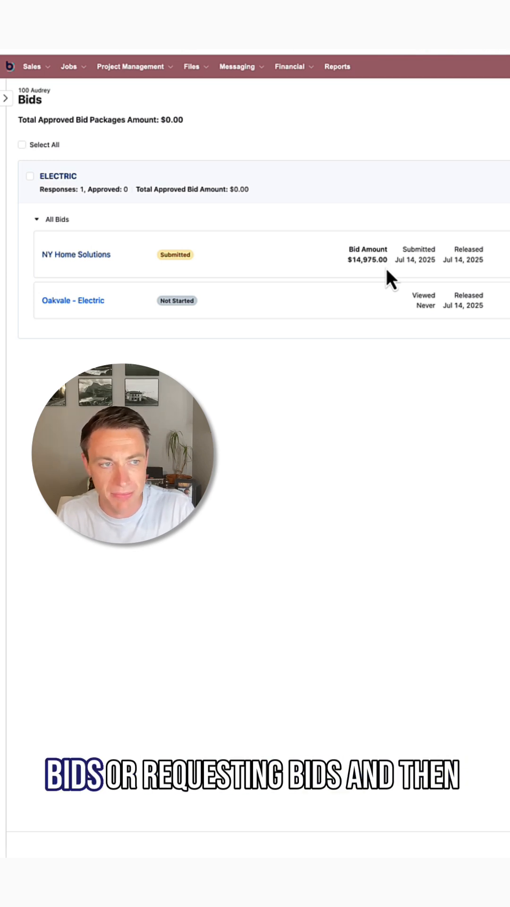
{"action": "mouse_move", "coordinate": [231, 196]}
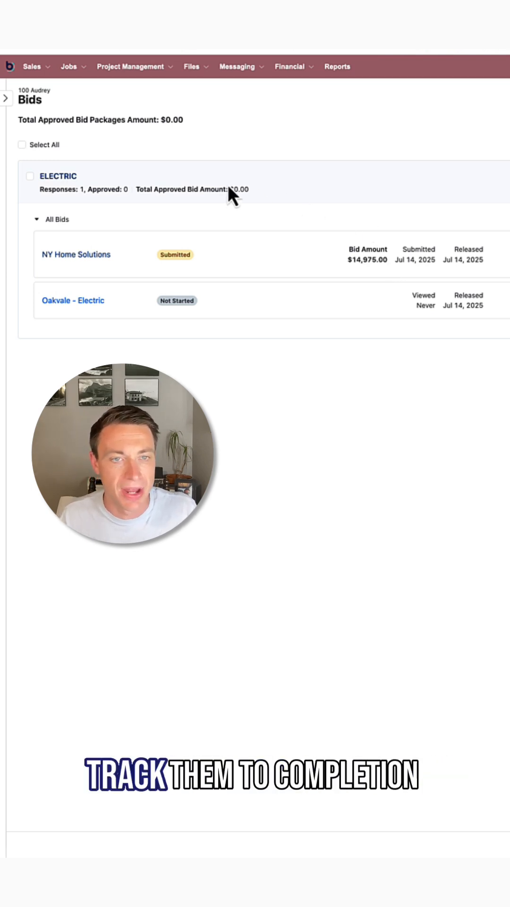